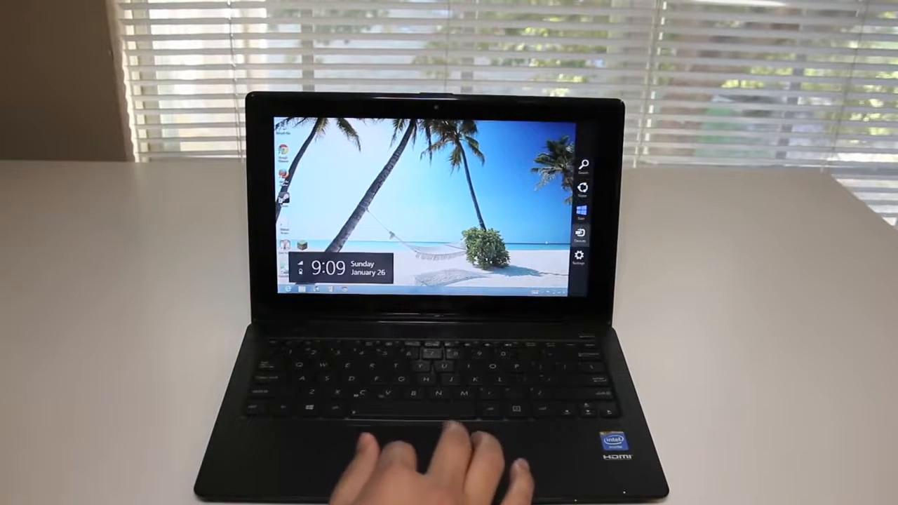
Step: Restart from the Settings charm's Power menu with Shift held to reach the Choose an option screen
{"action": "left_click", "coordinate": [581, 254]}
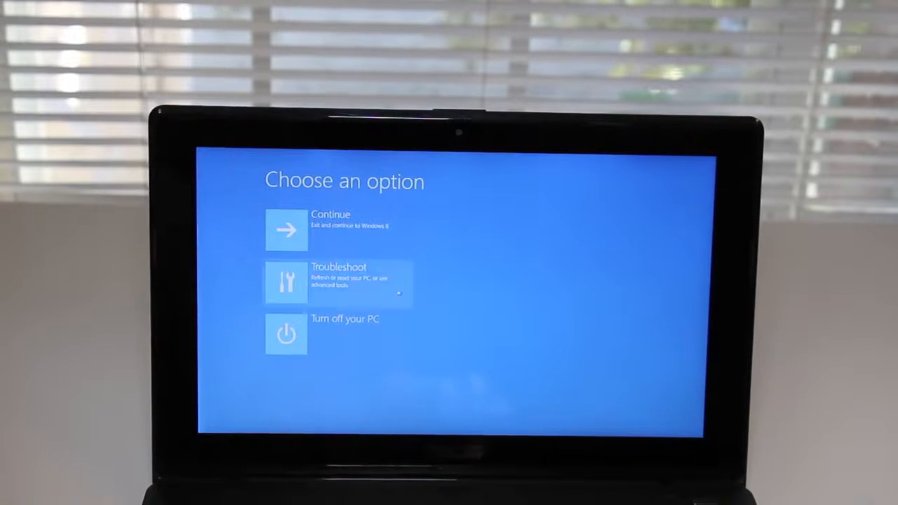
Step: Go through Troubleshoot and Reset your PC, proceeding past the reset warning with Next
{"action": "left_click", "coordinate": [339, 283]}
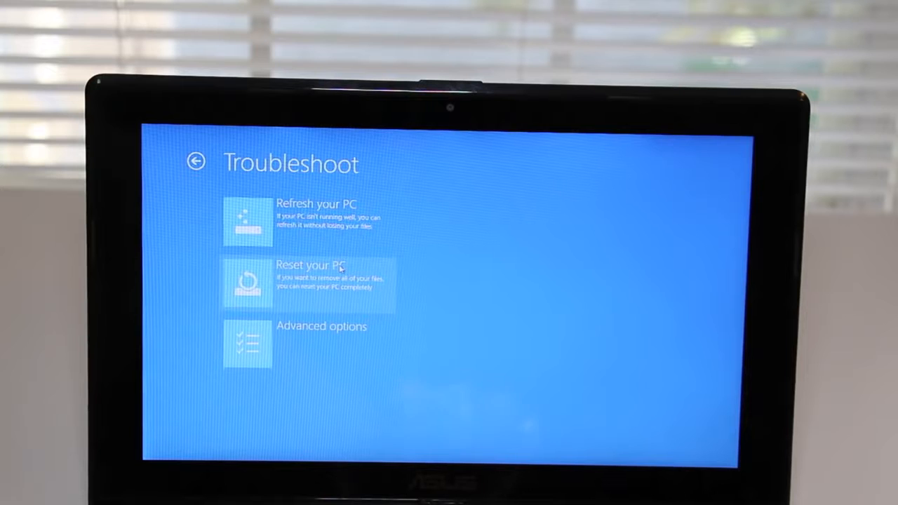
{"action": "left_click", "coordinate": [308, 281]}
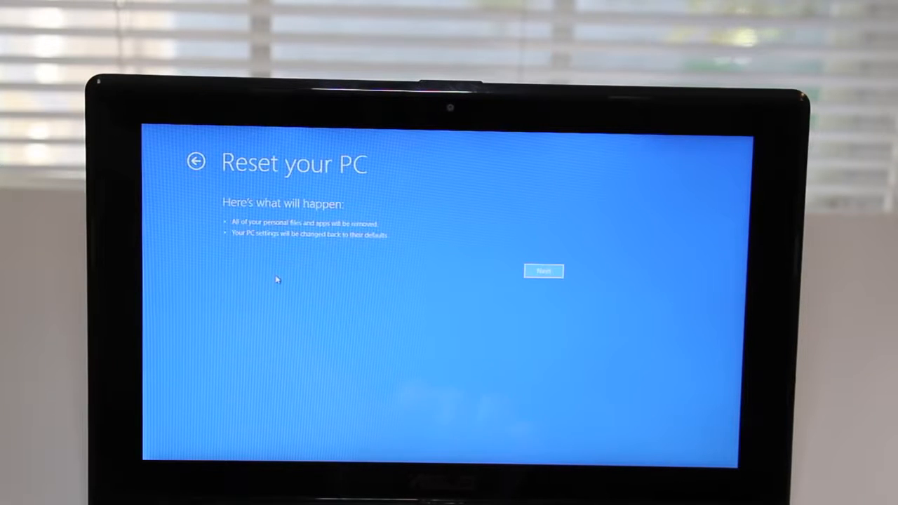
{"action": "left_click", "coordinate": [543, 271]}
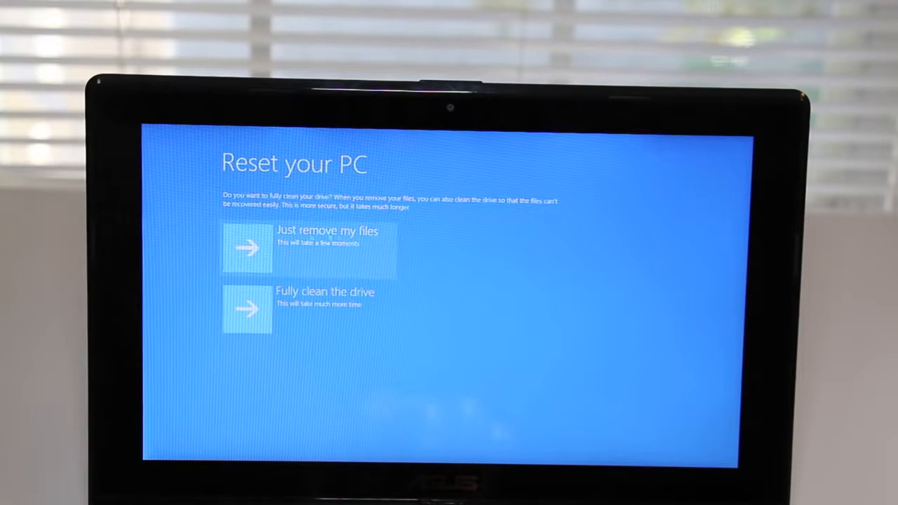
Step: Choose Just remove my files and start the reset from the All ready to go screen
{"action": "left_click", "coordinate": [309, 308]}
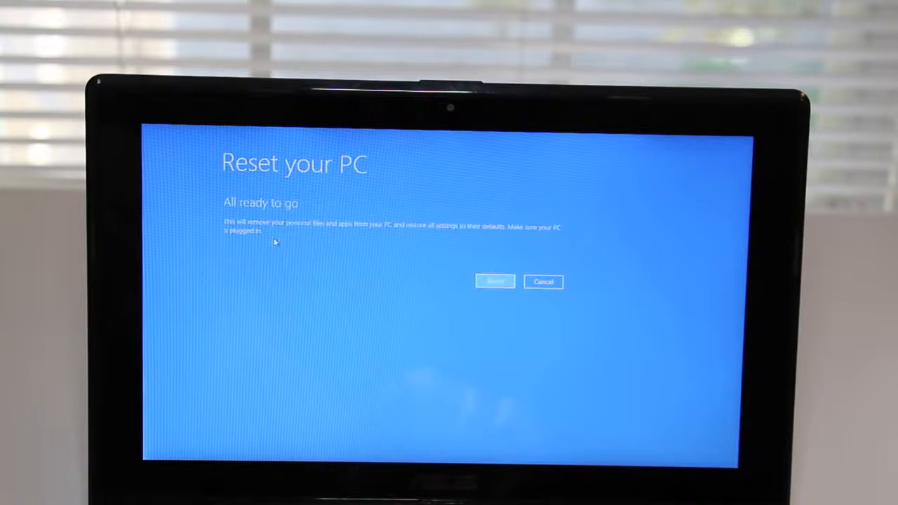
{"action": "mouse_move", "coordinate": [493, 267]}
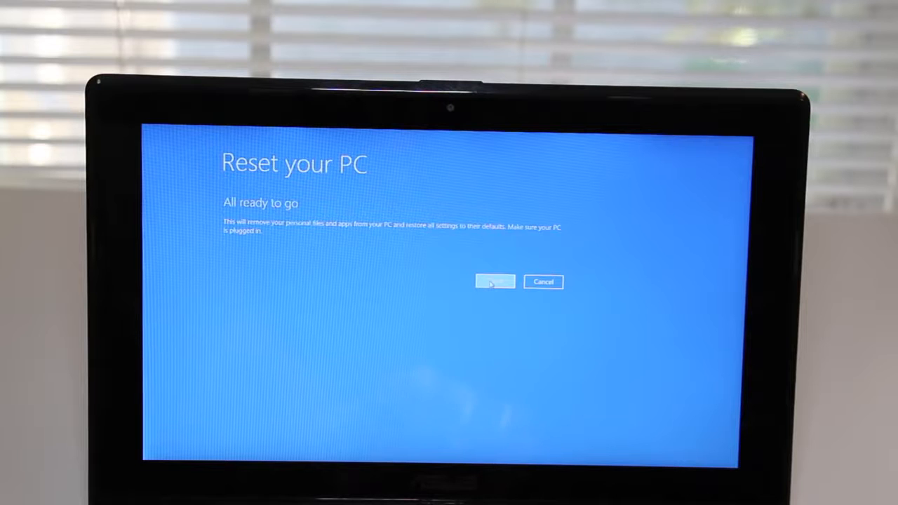
{"action": "left_click", "coordinate": [494, 281]}
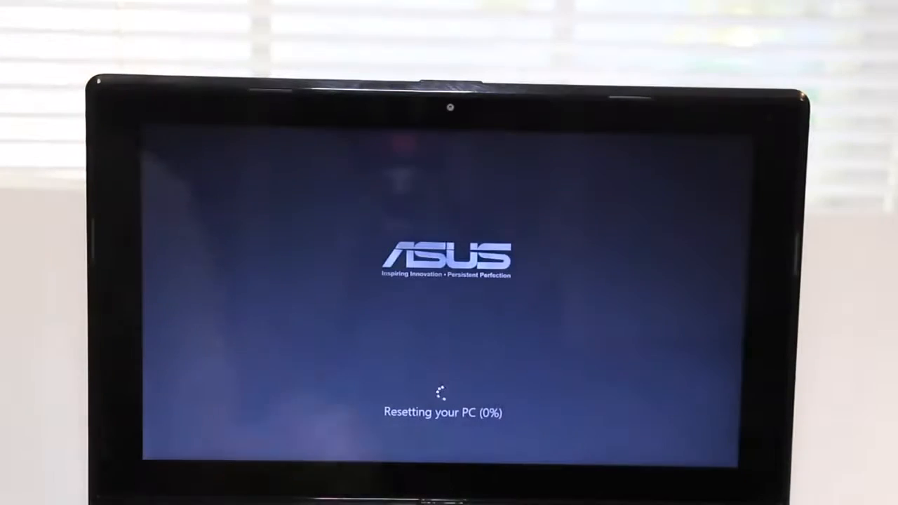